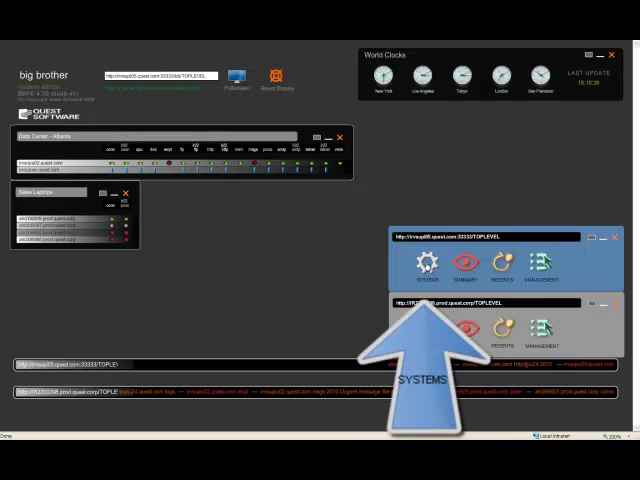
Show the second server console's device groups, including the MIX group panel
left_click(428, 265)
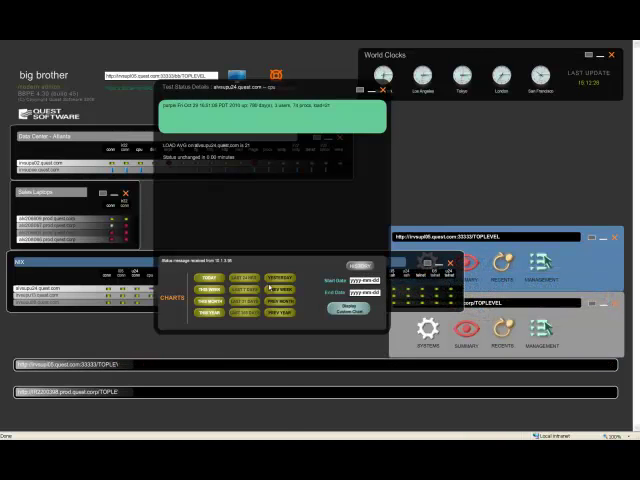
mouse_move(240, 318)
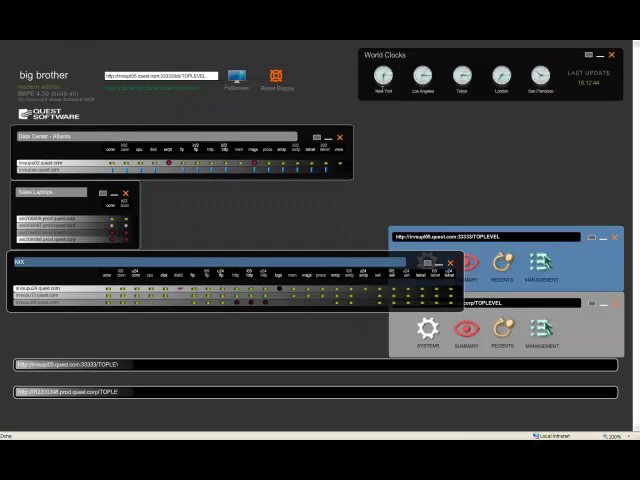
mouse_move(467, 330)
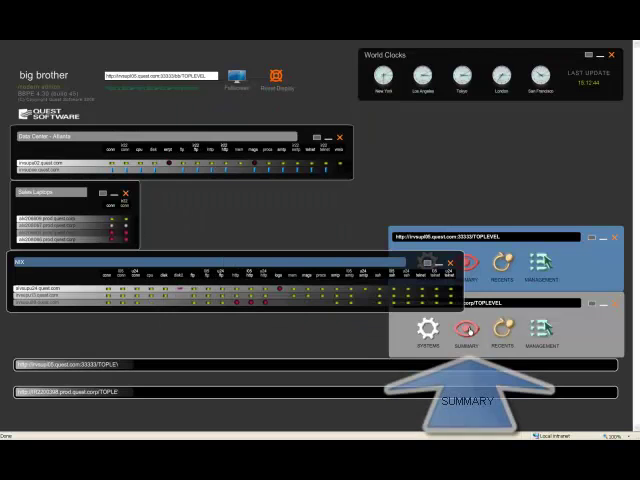
View the overall status Summary, close it, then open the Most Recent Events list
left_click(466, 335)
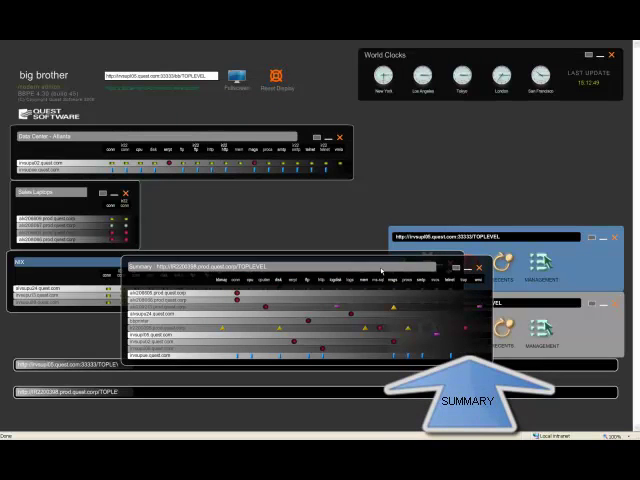
left_click(468, 398)
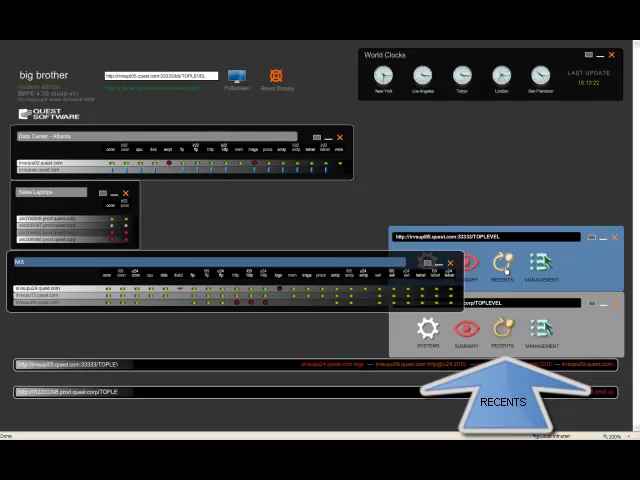
left_click(496, 339)
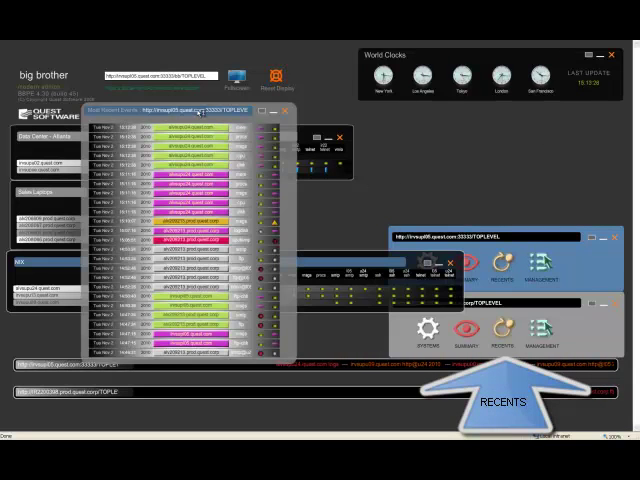